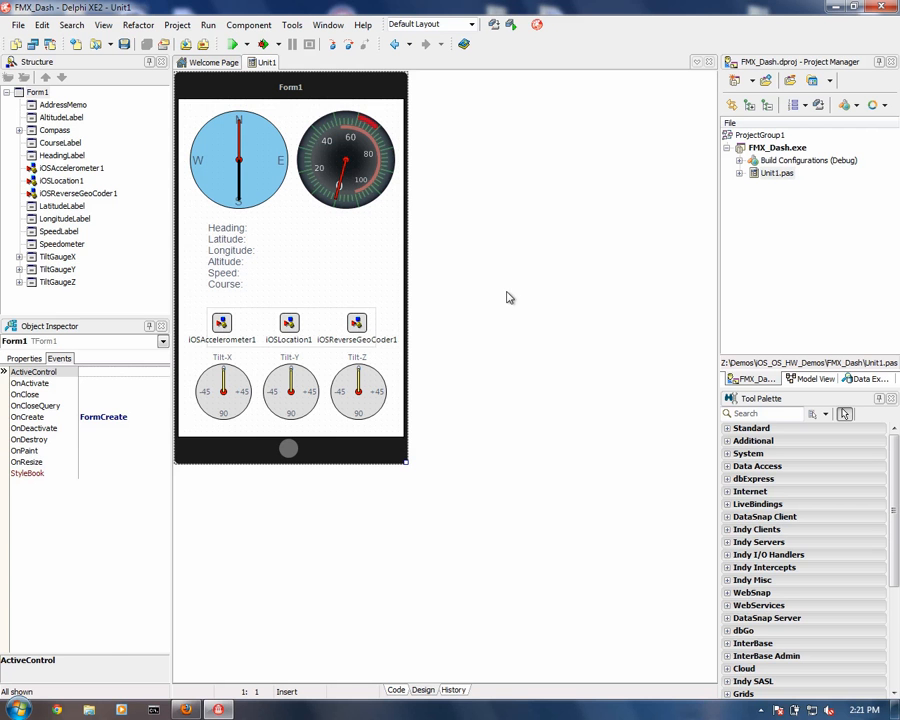
- Review the speedometer gauge's properties and preview its background image without changes
click(344, 160)
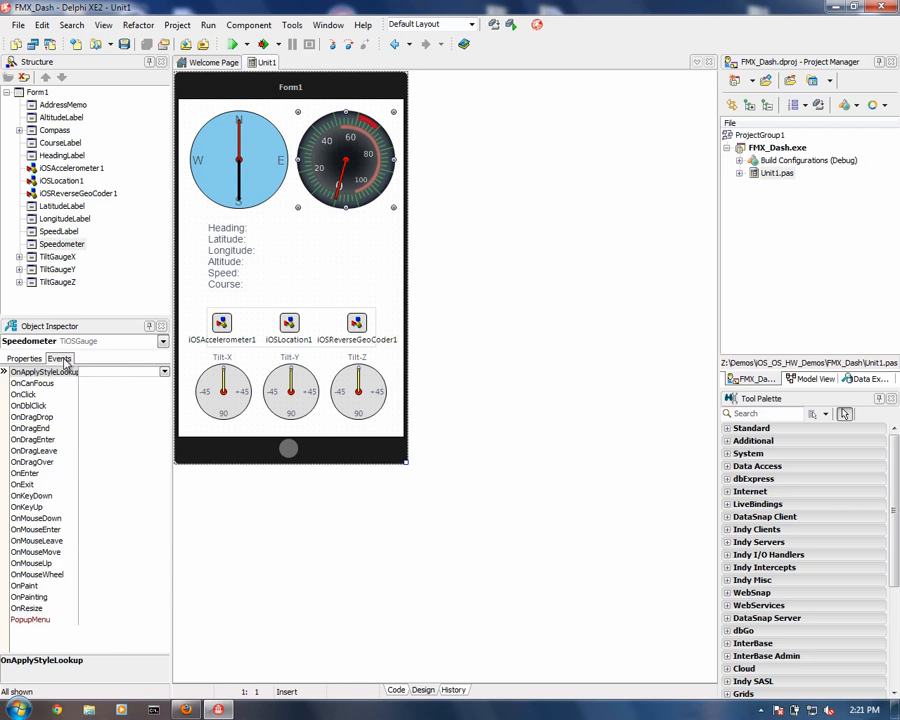
click(24, 358)
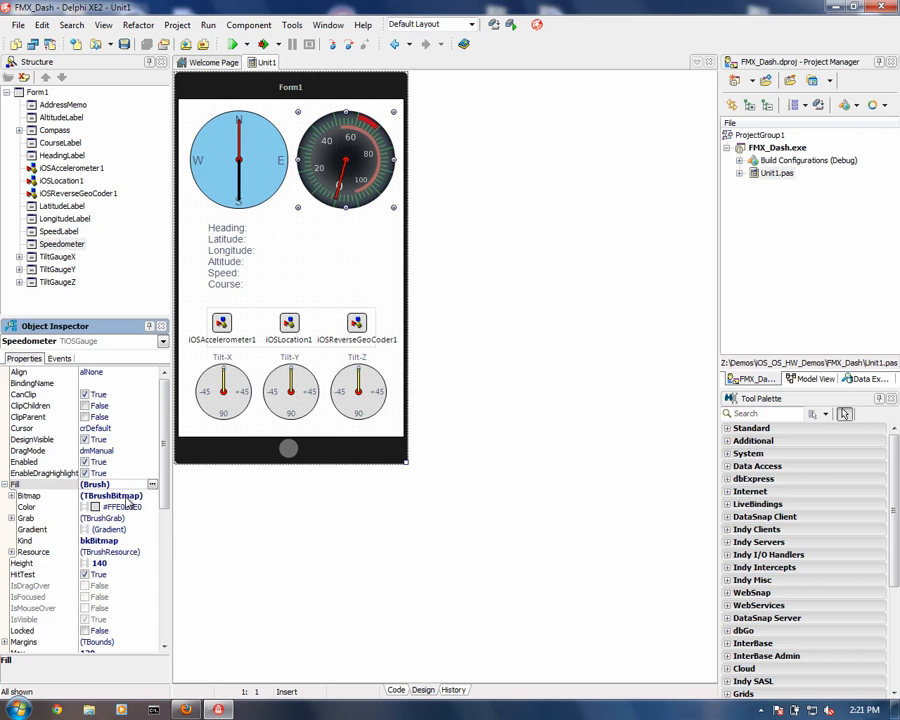
click(160, 496)
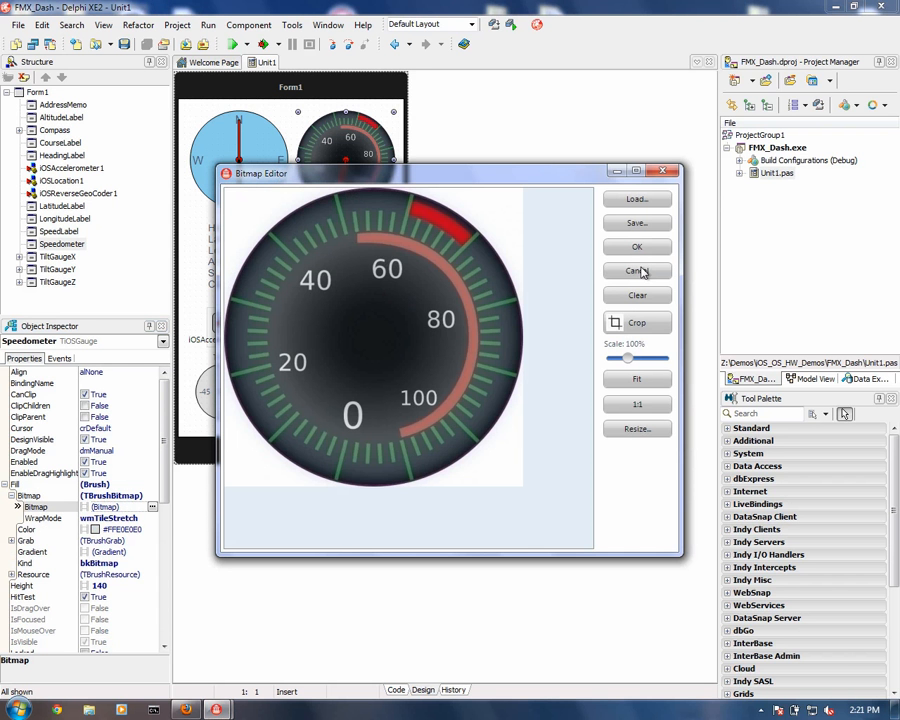
click(636, 272)
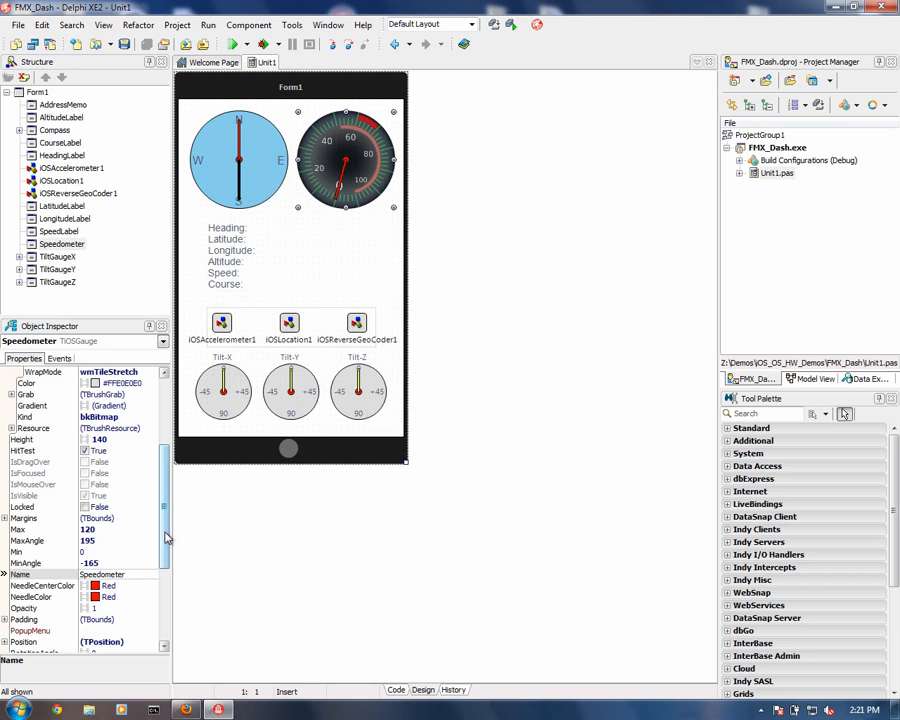
- Keep Max at 120 and set the speedometer's MinAngle to -165
scroll(down, 3)
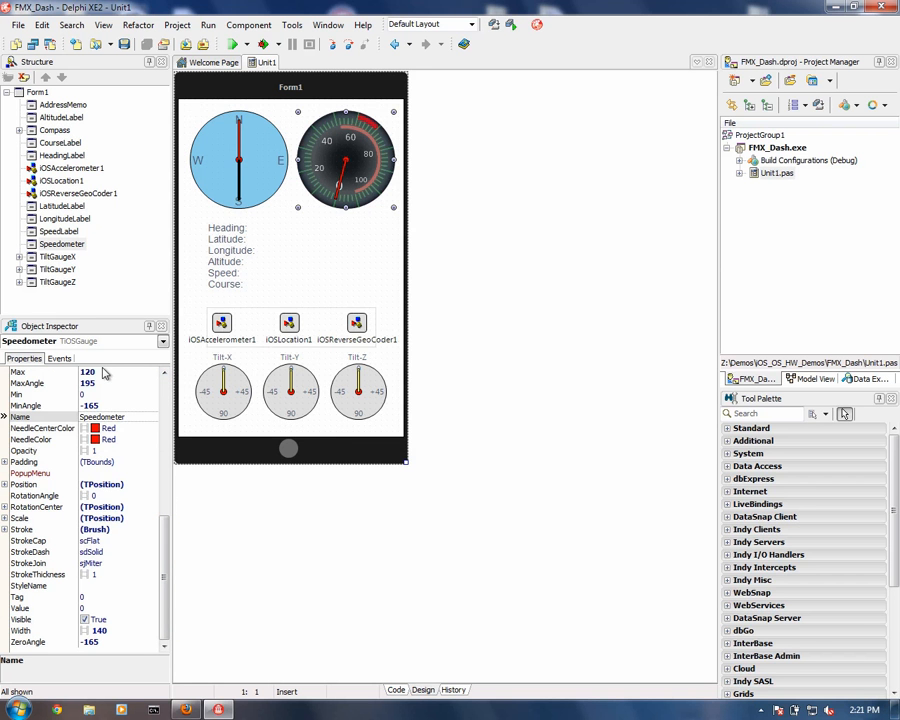
click(88, 370)
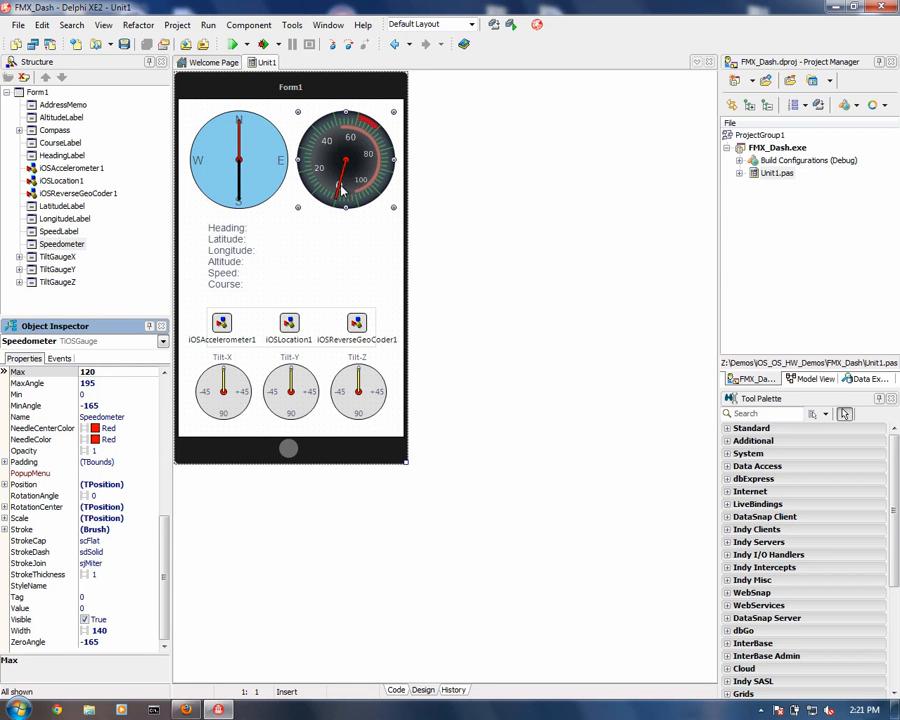
mouse_move(336, 204)
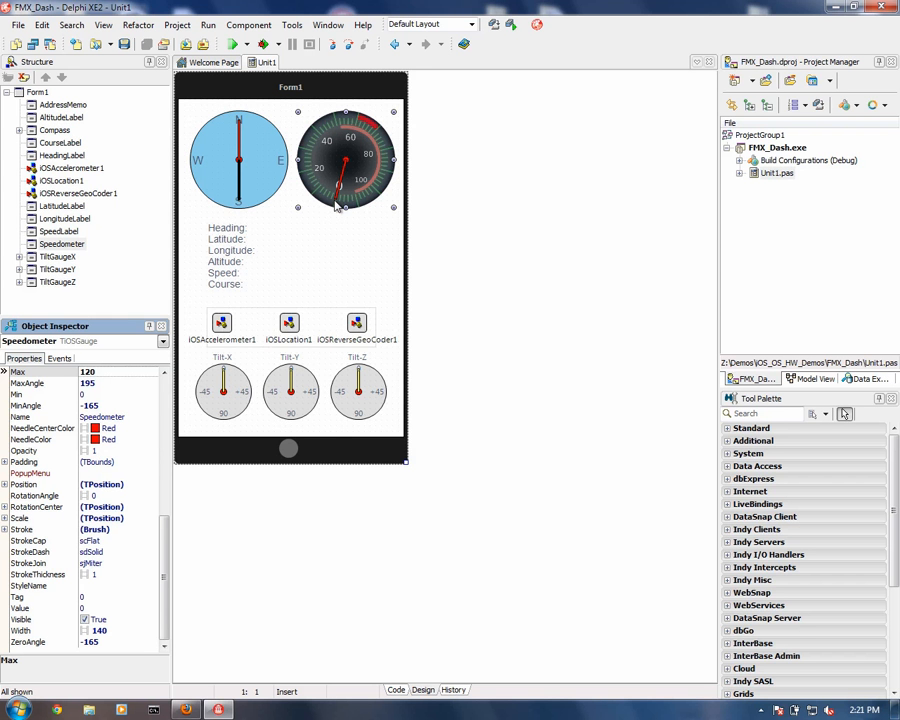
mouse_move(320, 192)
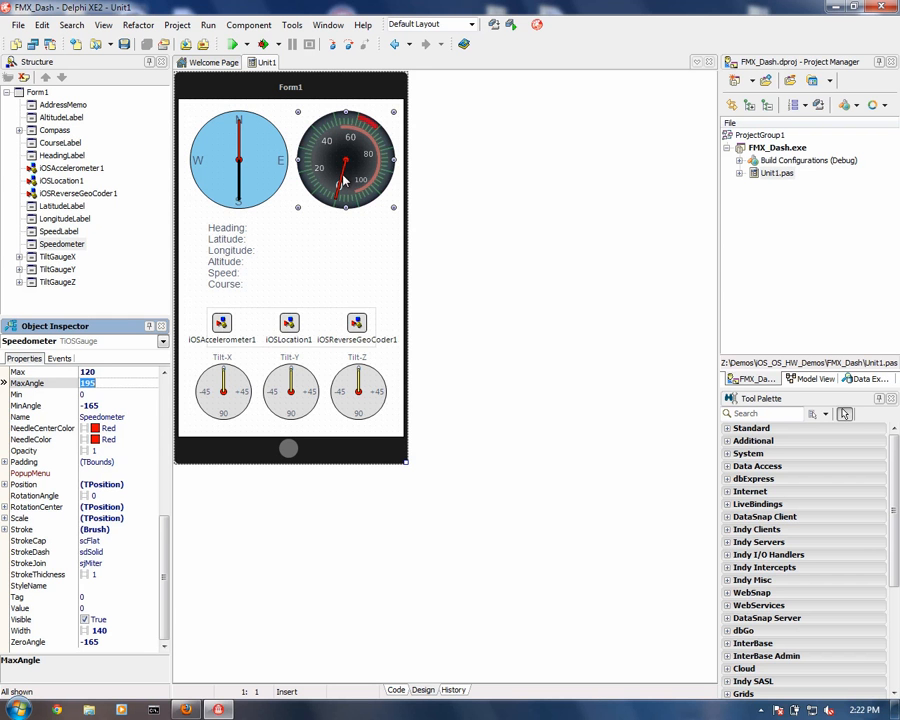
mouse_move(344, 178)
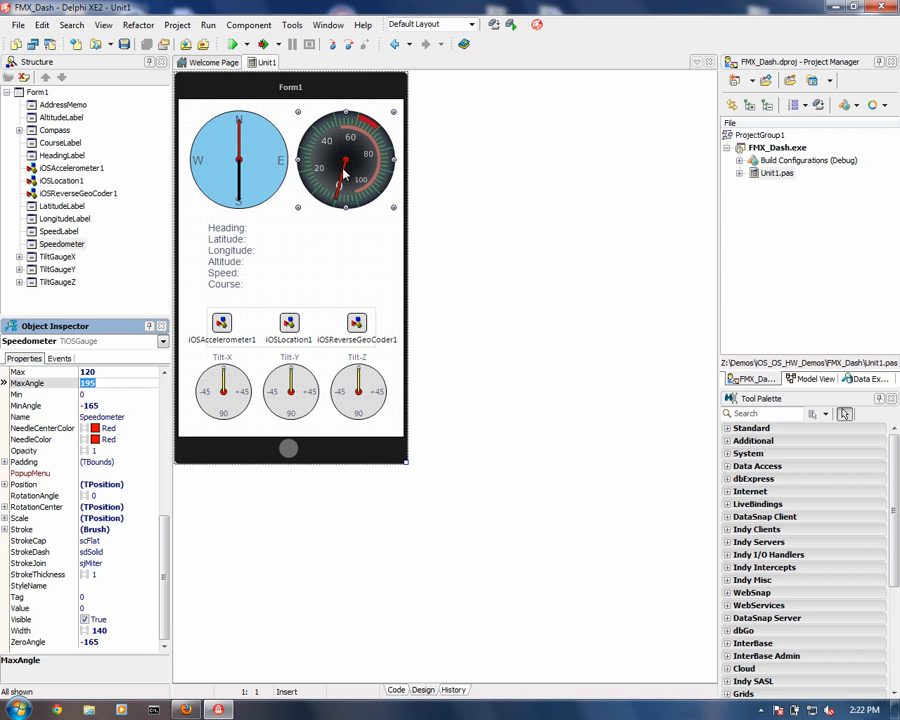
mouse_move(344, 168)
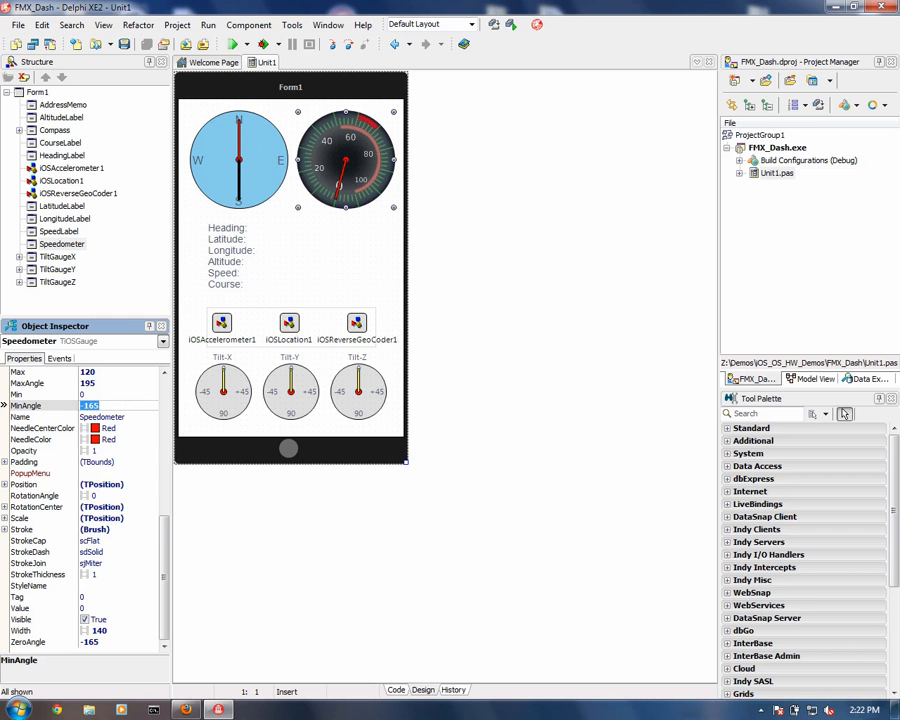
mouse_move(336, 212)
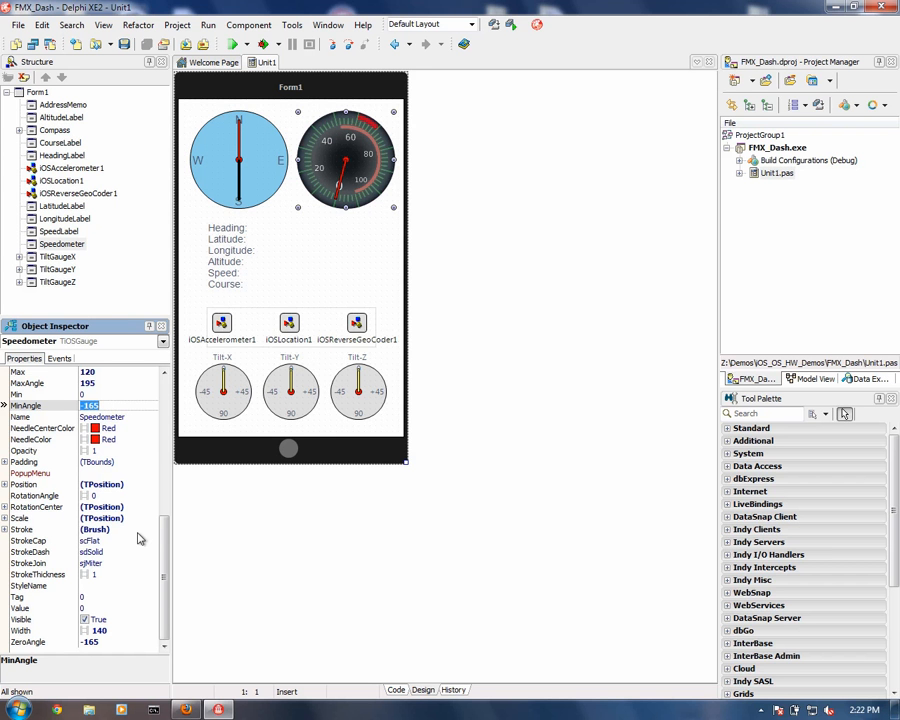
mouse_move(38, 640)
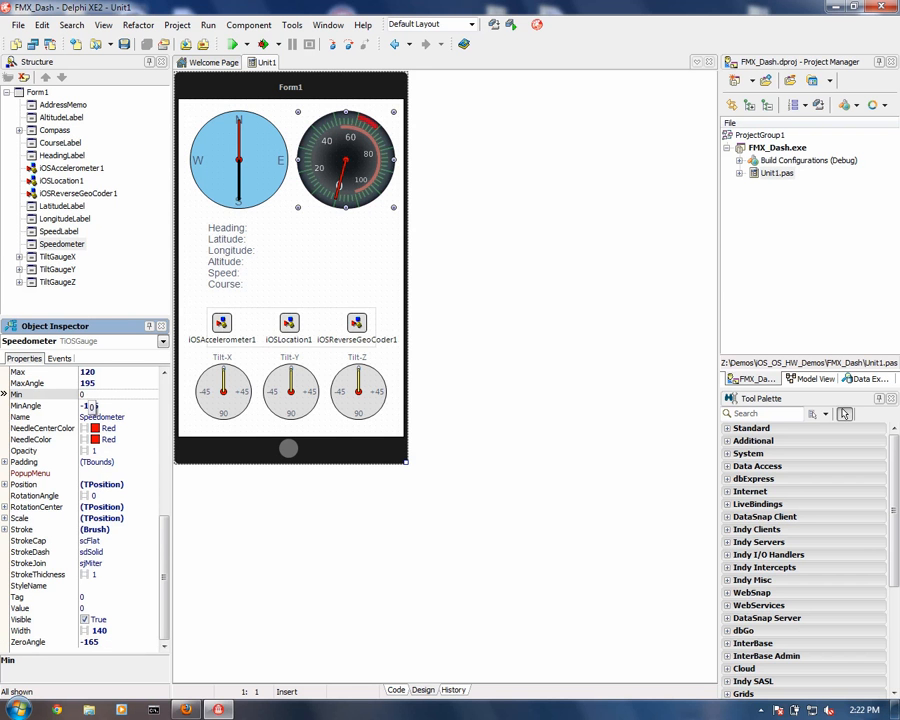
text(-165)
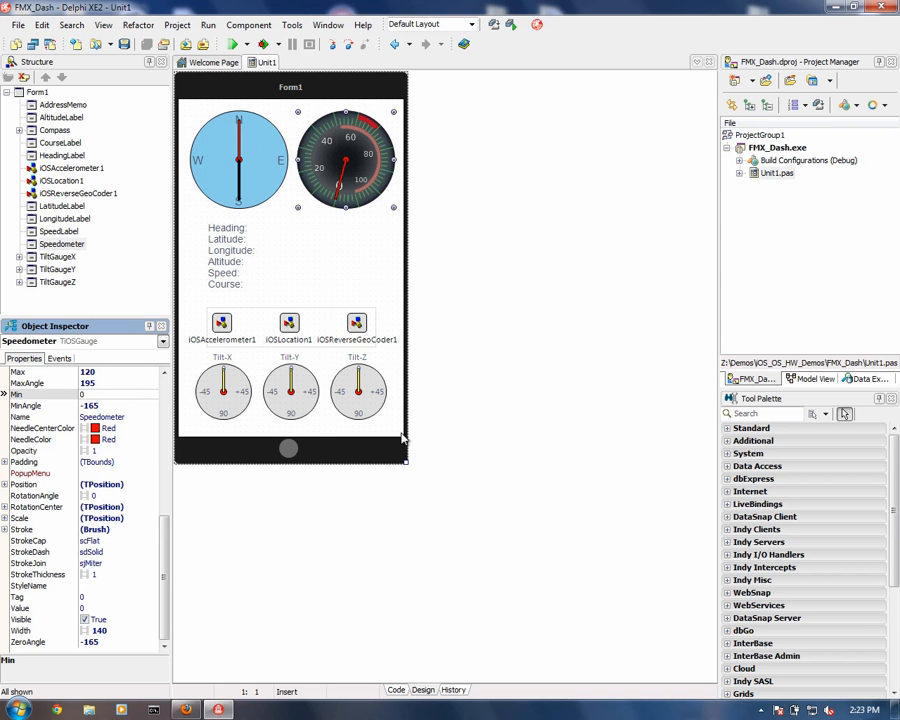
mouse_move(226, 408)
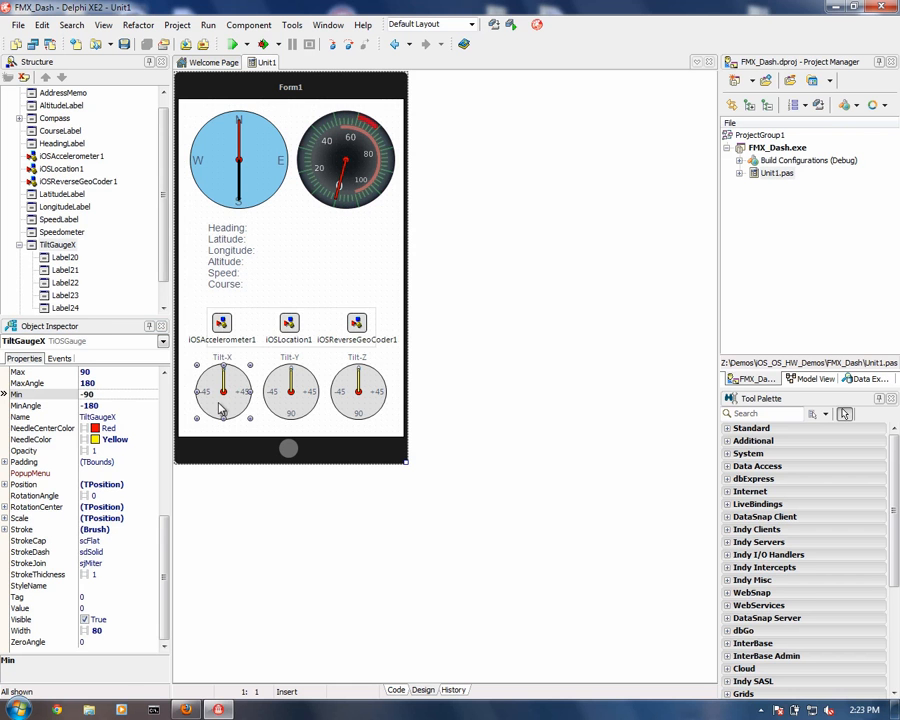
mouse_move(228, 400)
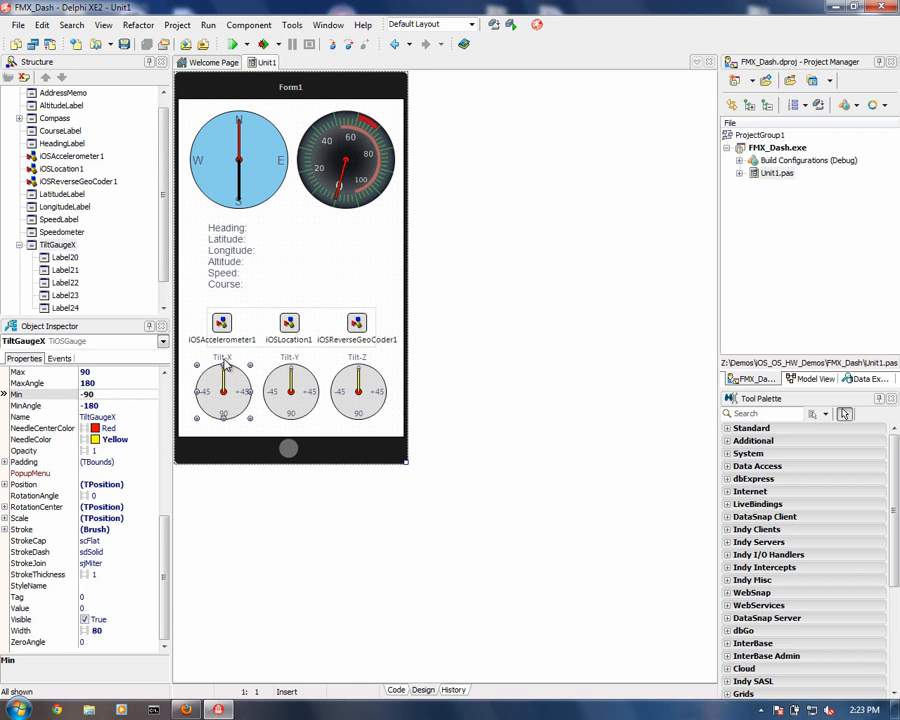
mouse_move(228, 372)
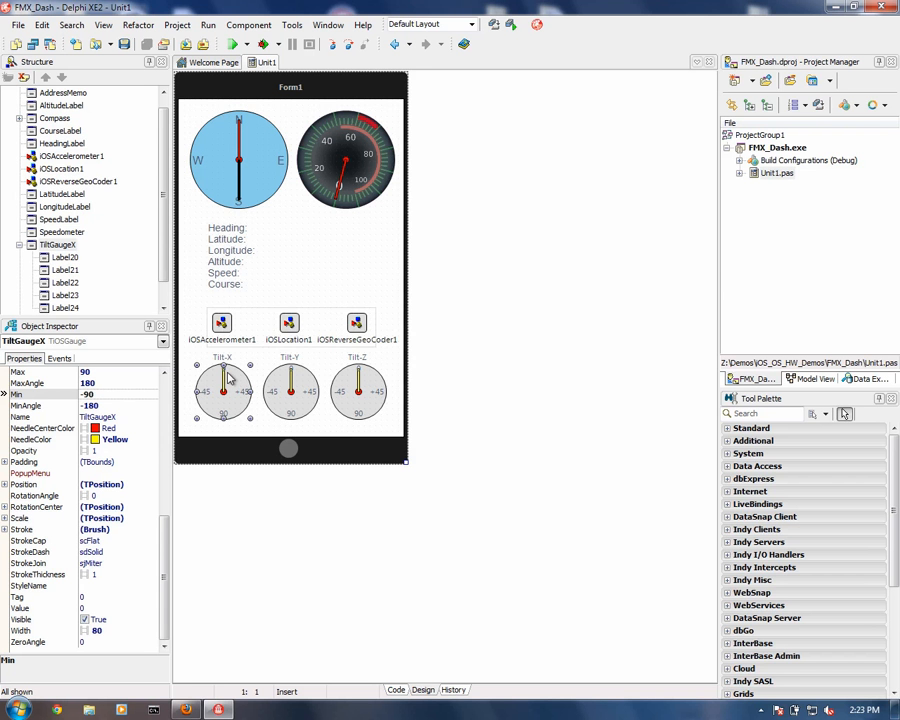
mouse_move(378, 392)
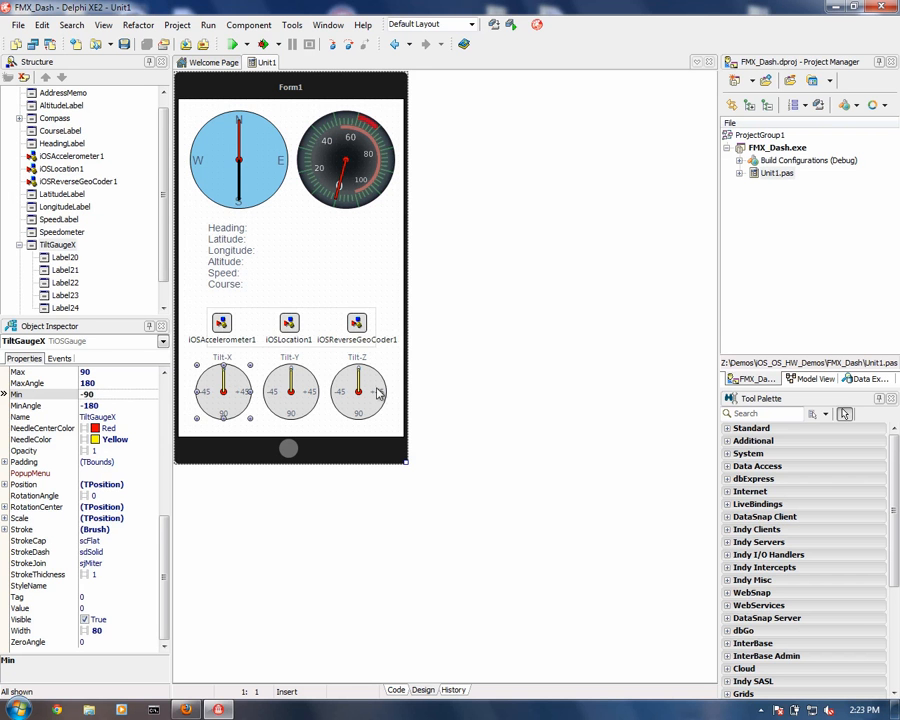
mouse_move(148, 386)
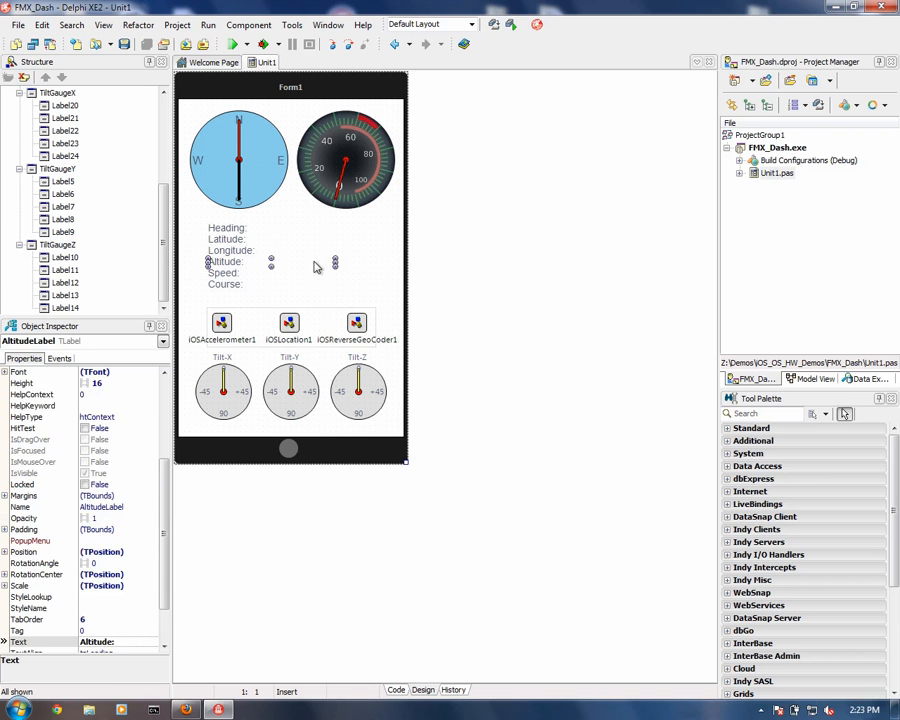
click(238, 160)
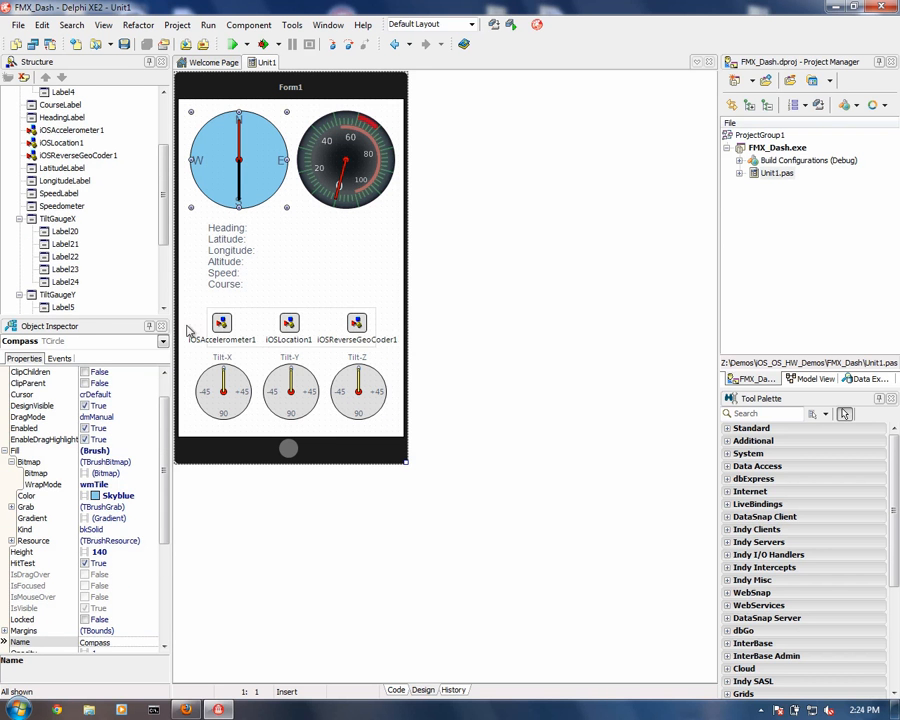
mouse_move(248, 172)
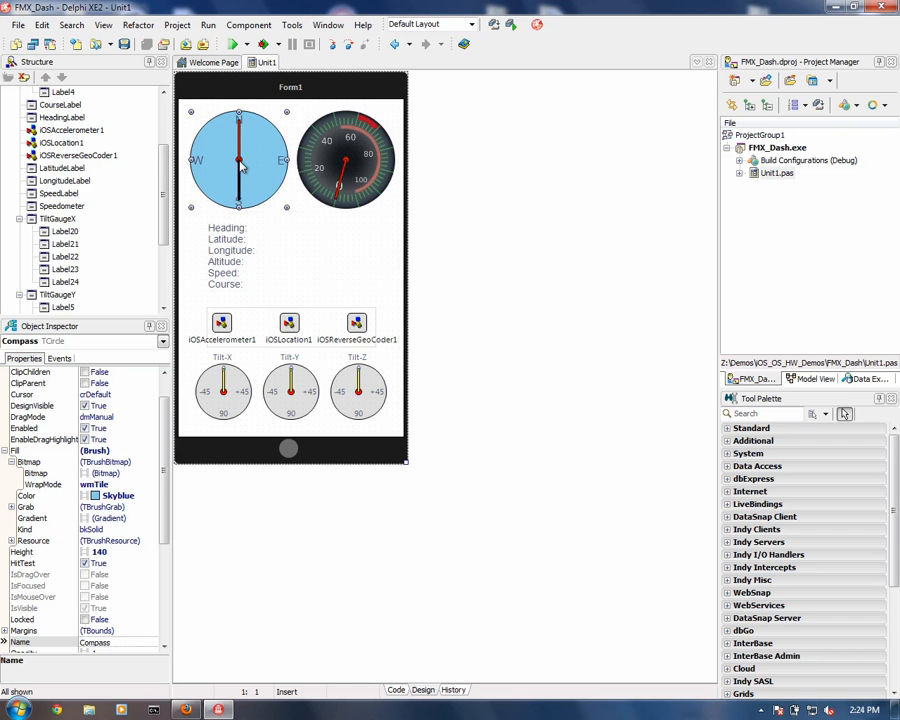
mouse_move(244, 190)
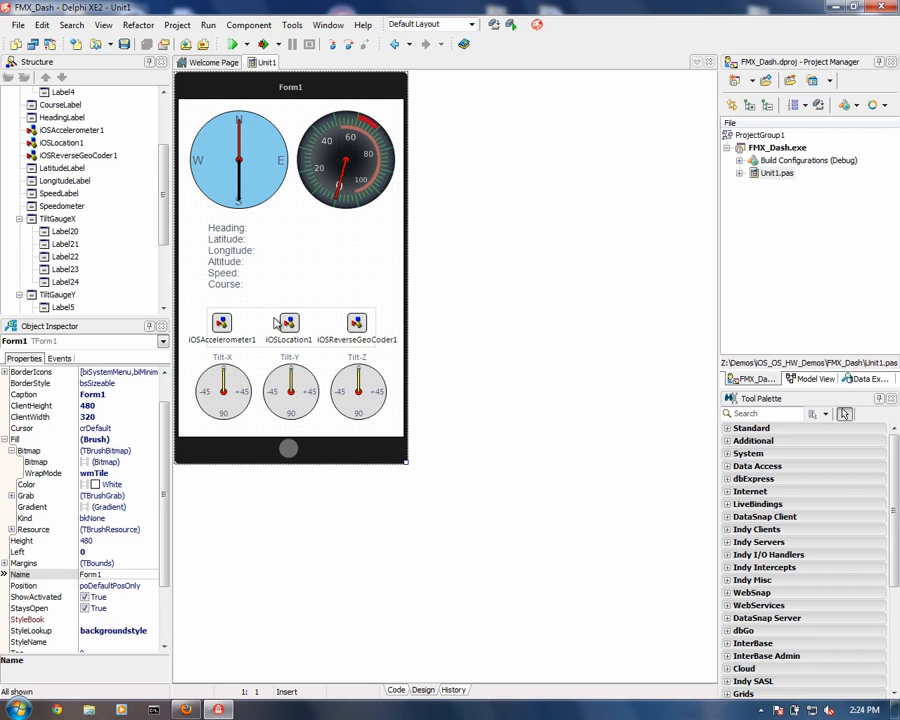
click(222, 322)
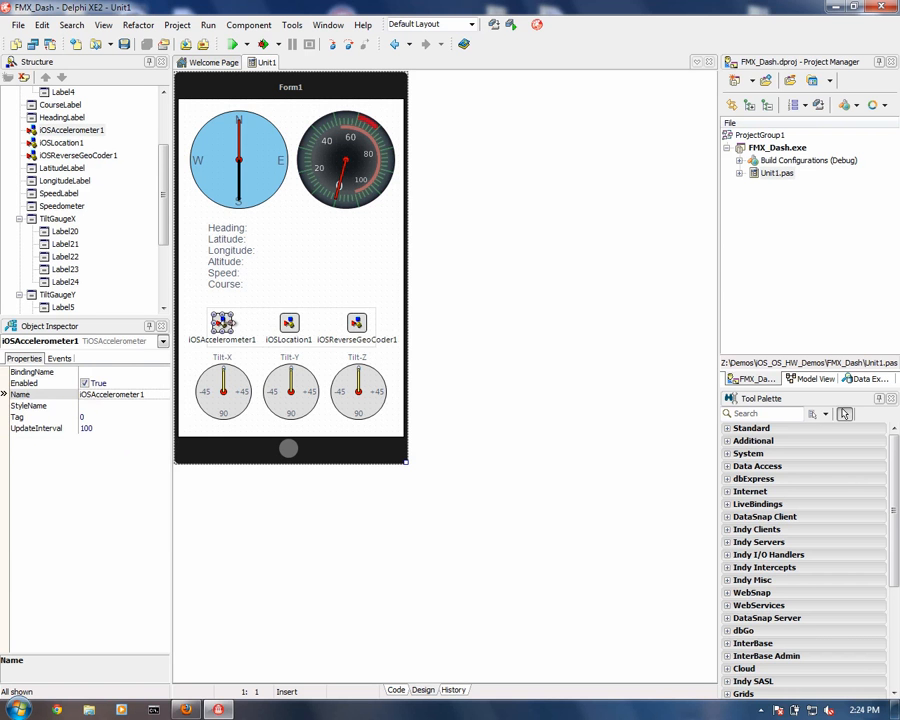
click(288, 322)
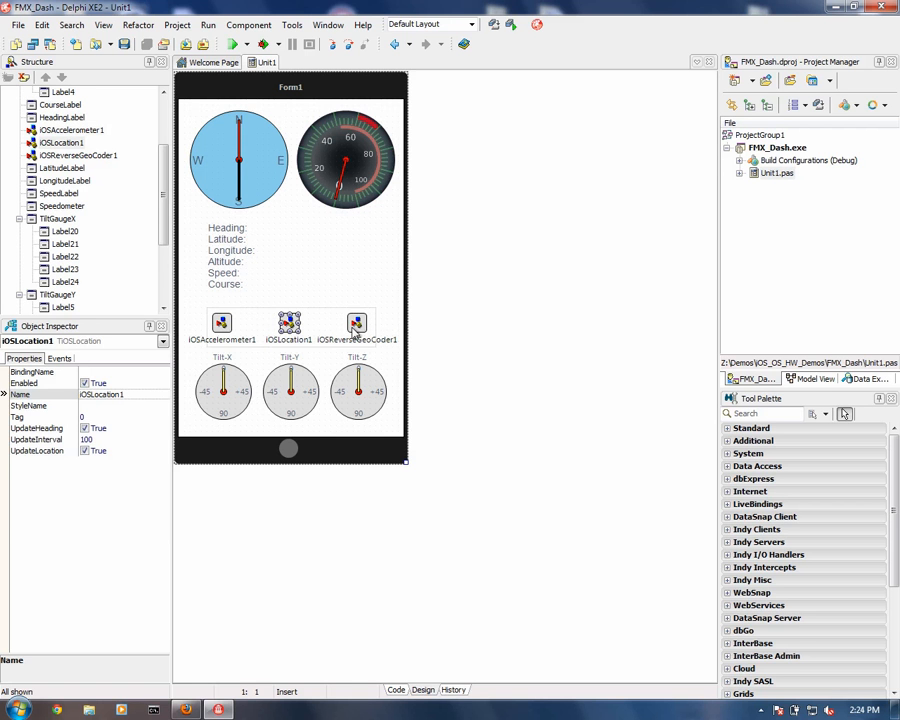
click(356, 324)
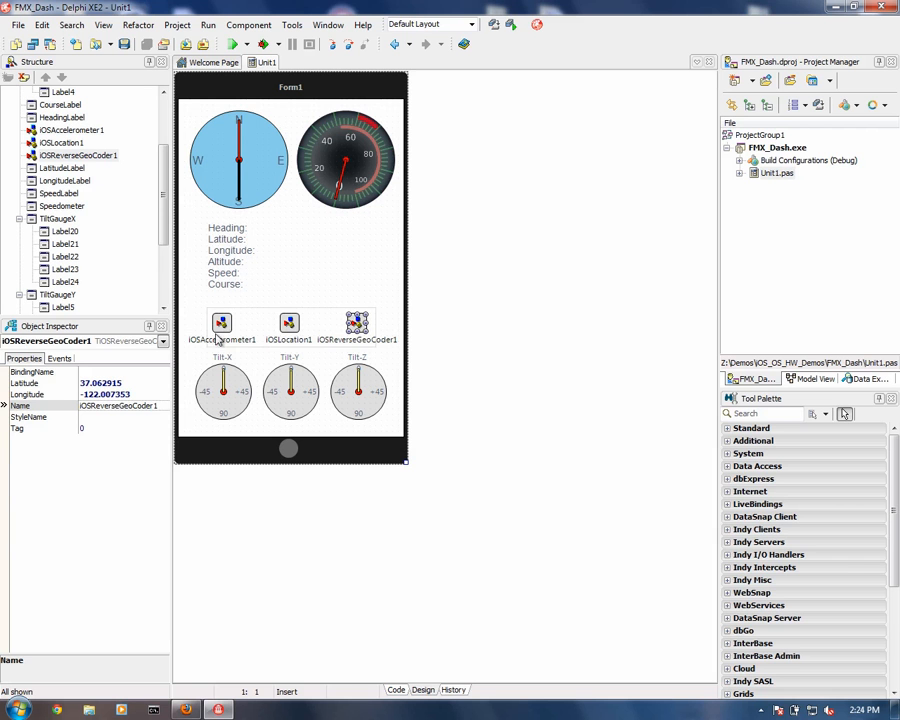
mouse_move(218, 336)
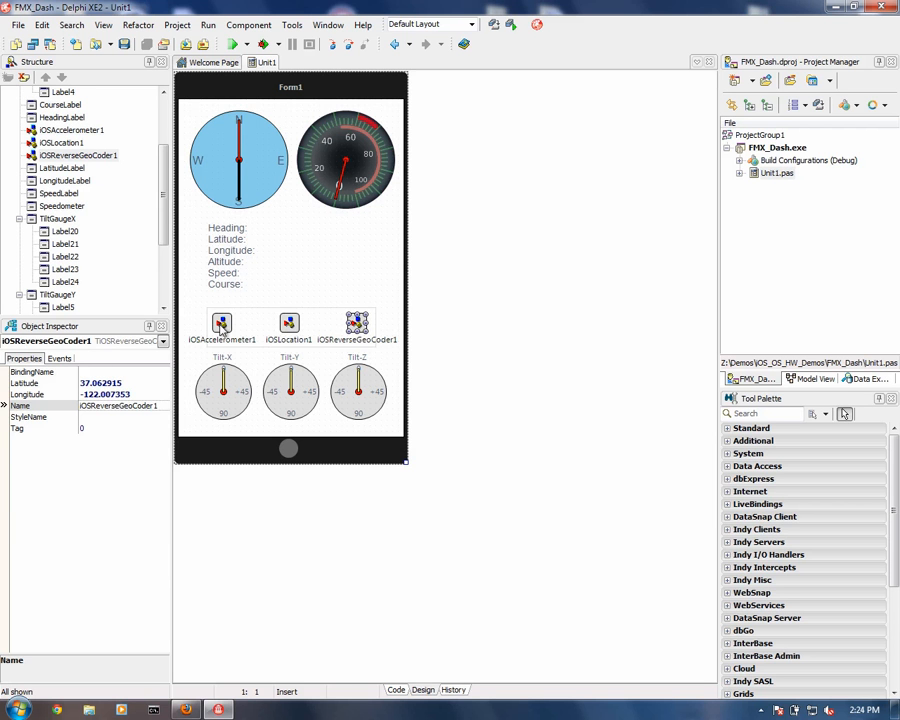
click(220, 322)
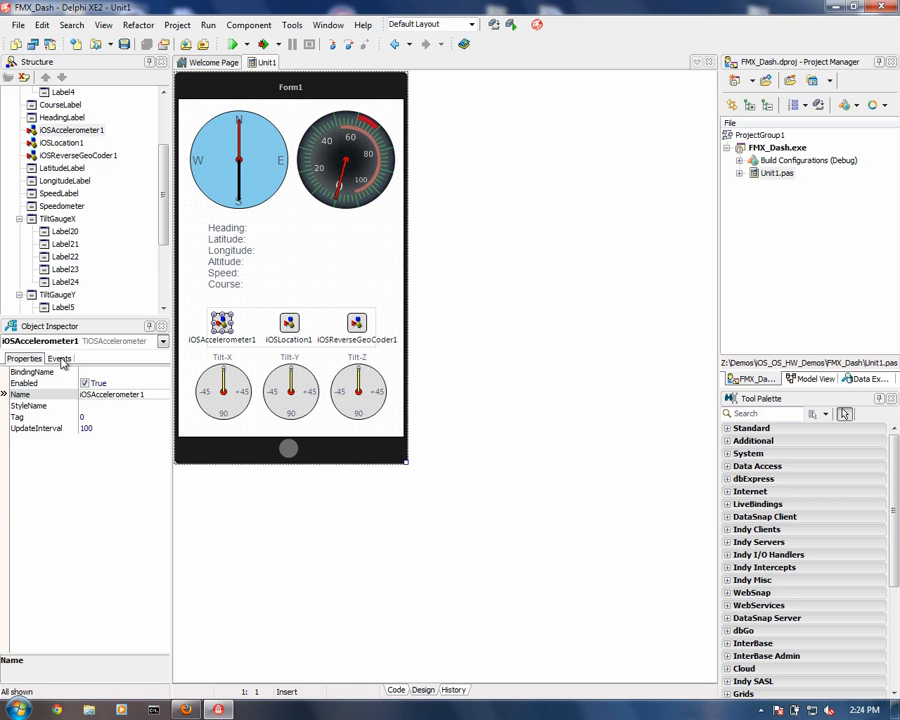
click(60, 358)
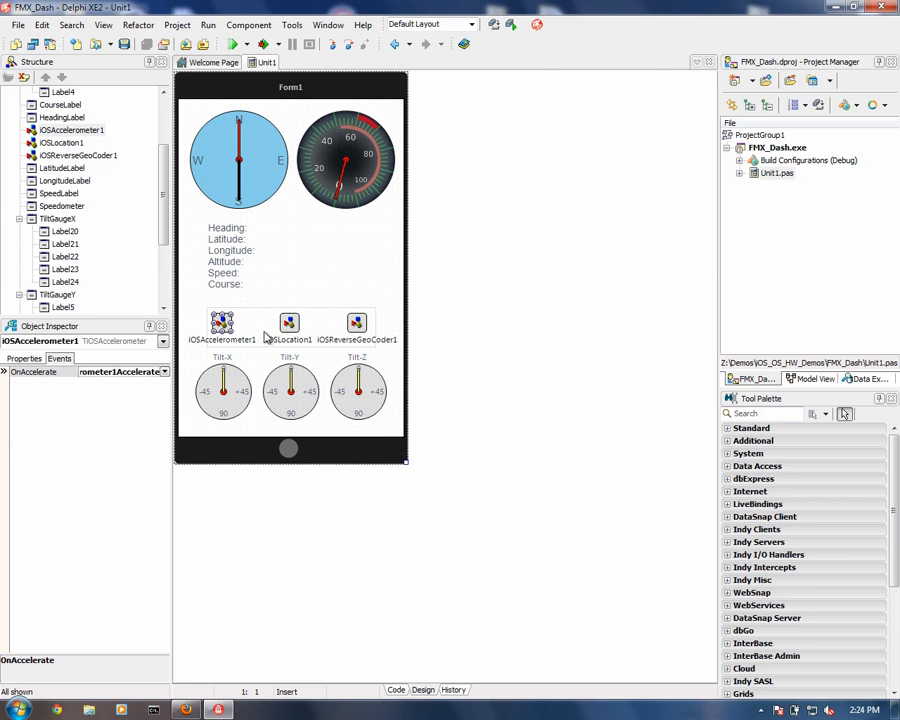
mouse_move(266, 336)
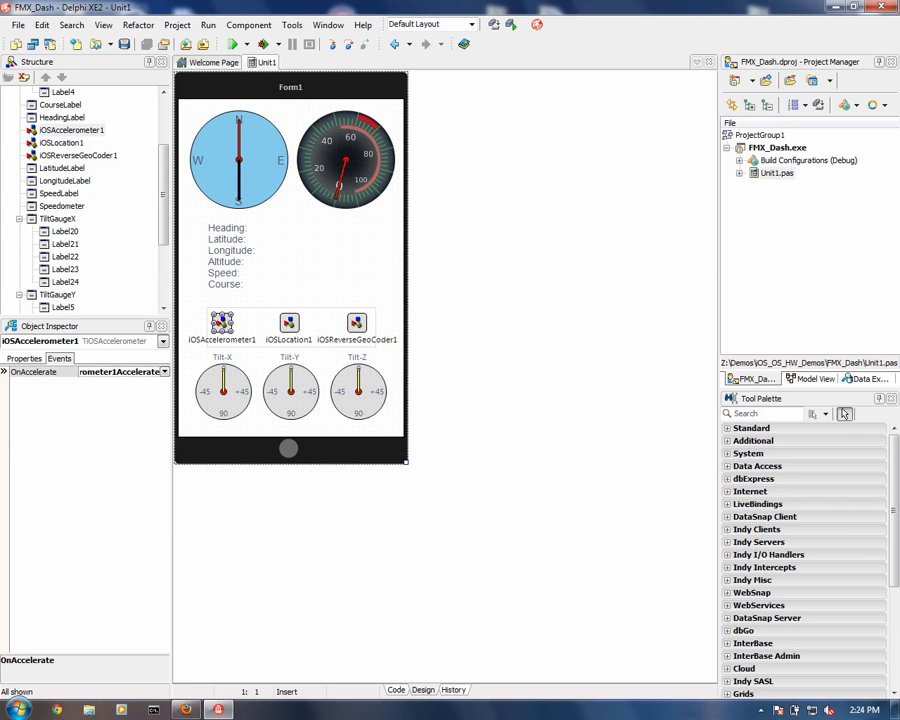
click(396, 690)
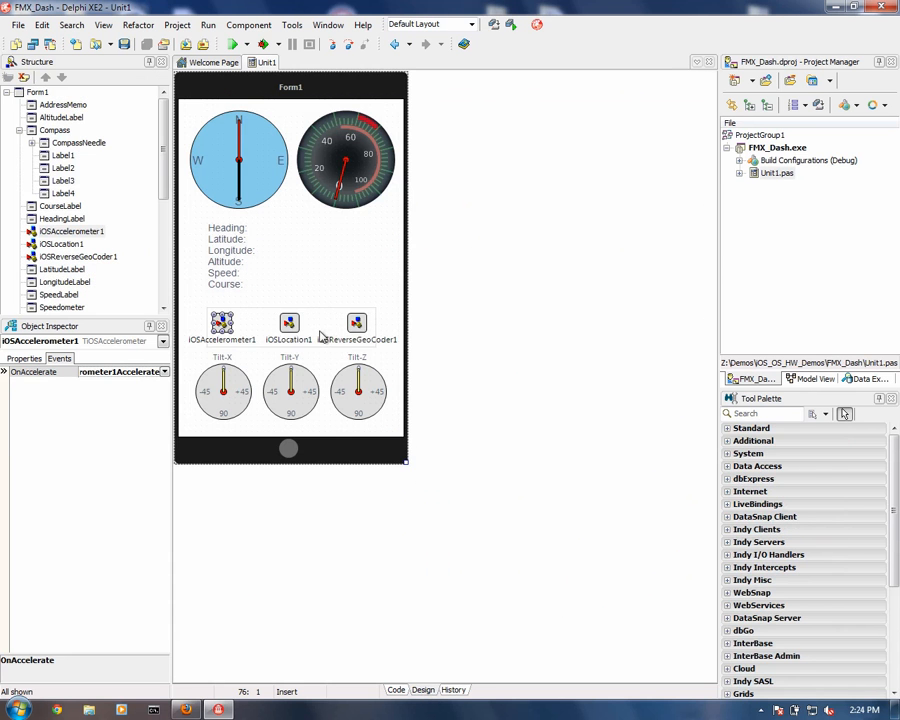
click(288, 322)
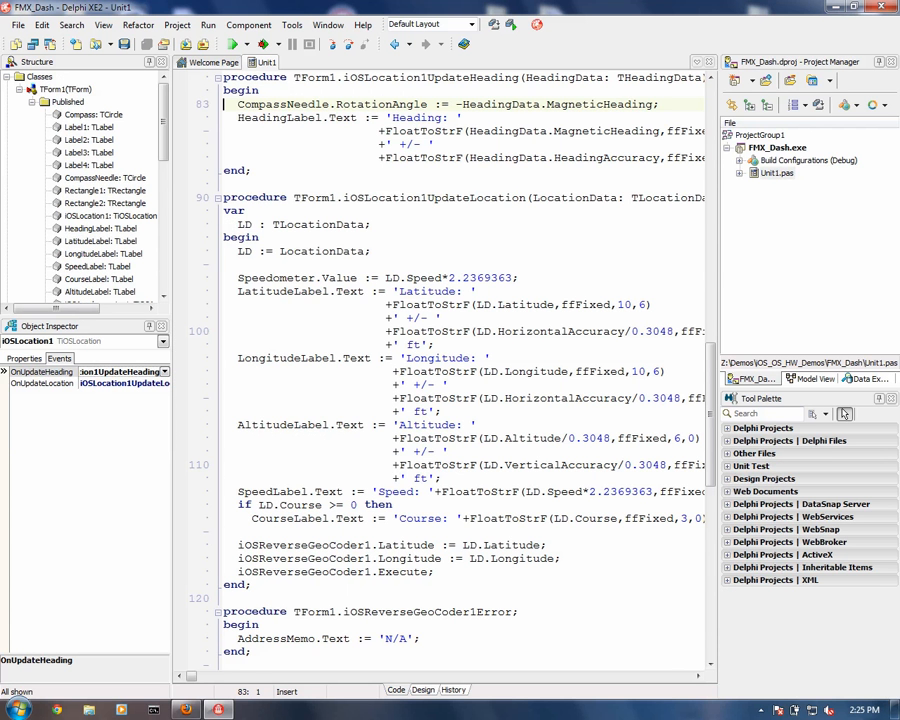
double_click(600, 104)
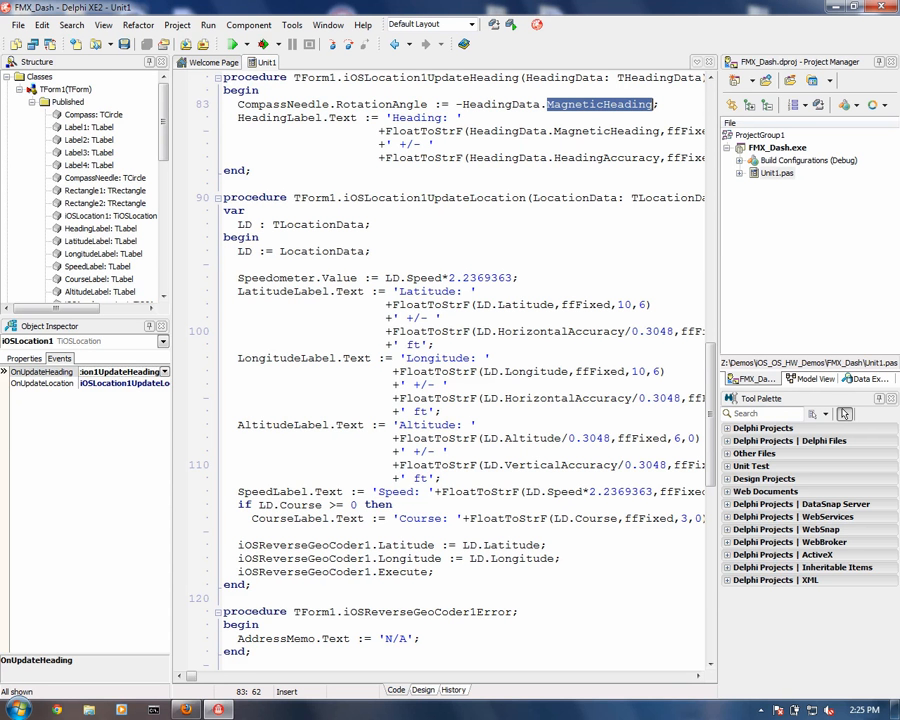
mouse_move(590, 104)
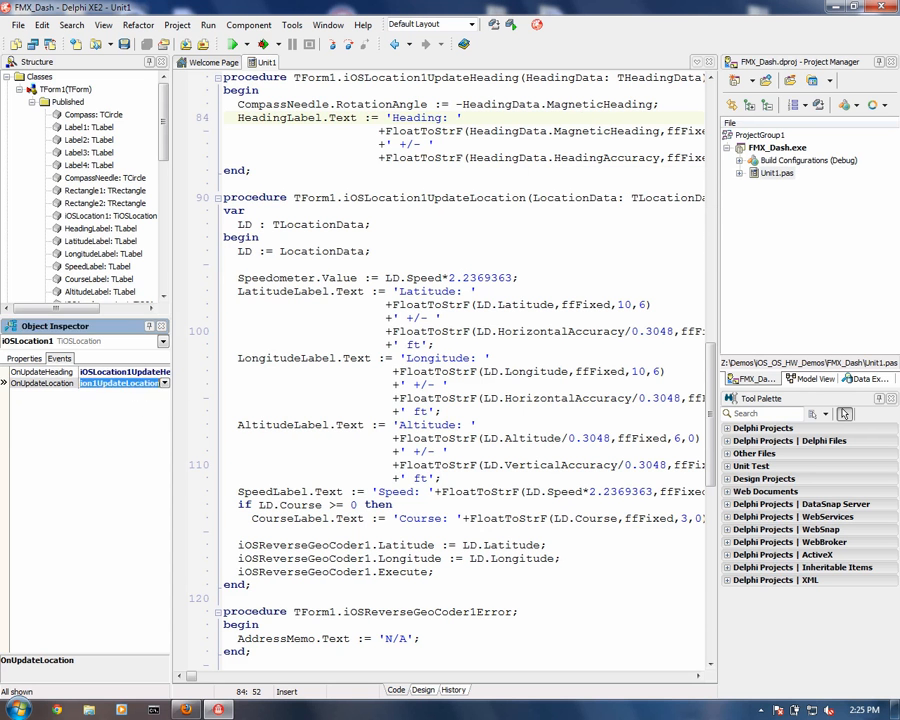
scroll(down, 3)
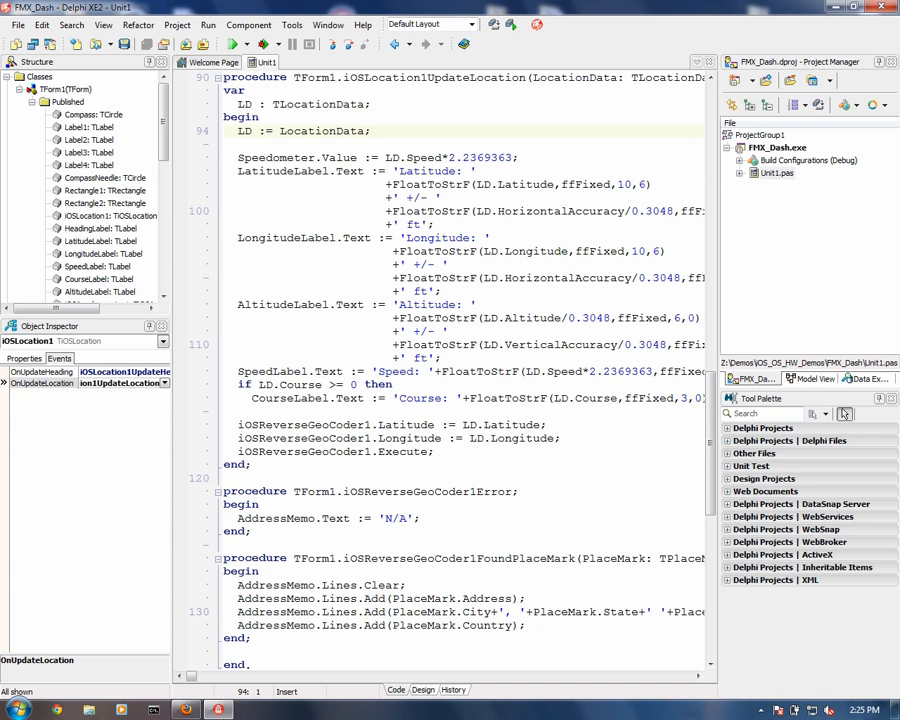
double_click(424, 156)
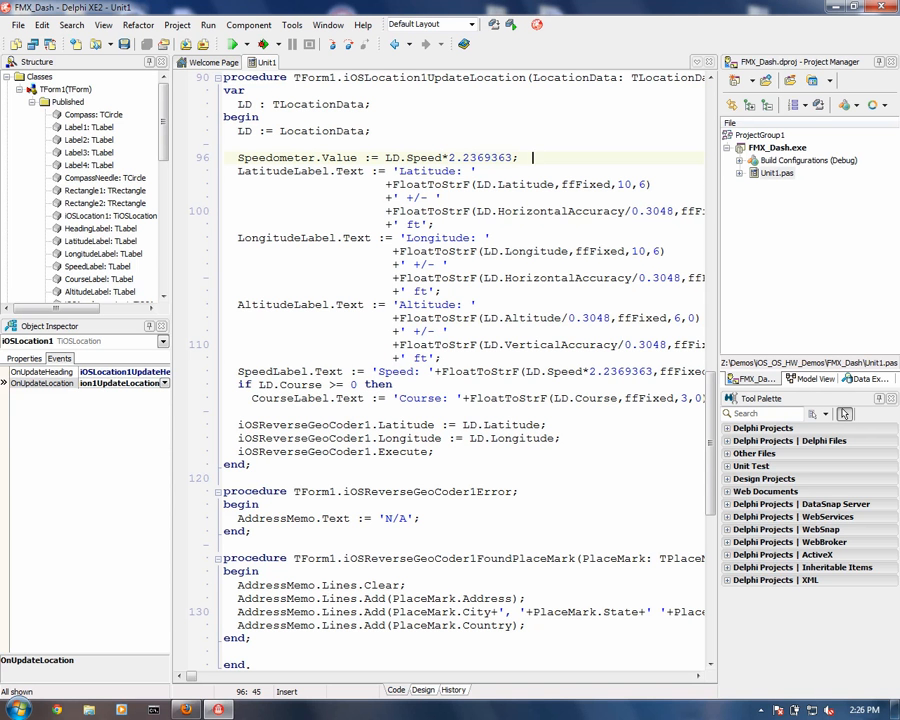
double_click(428, 172)
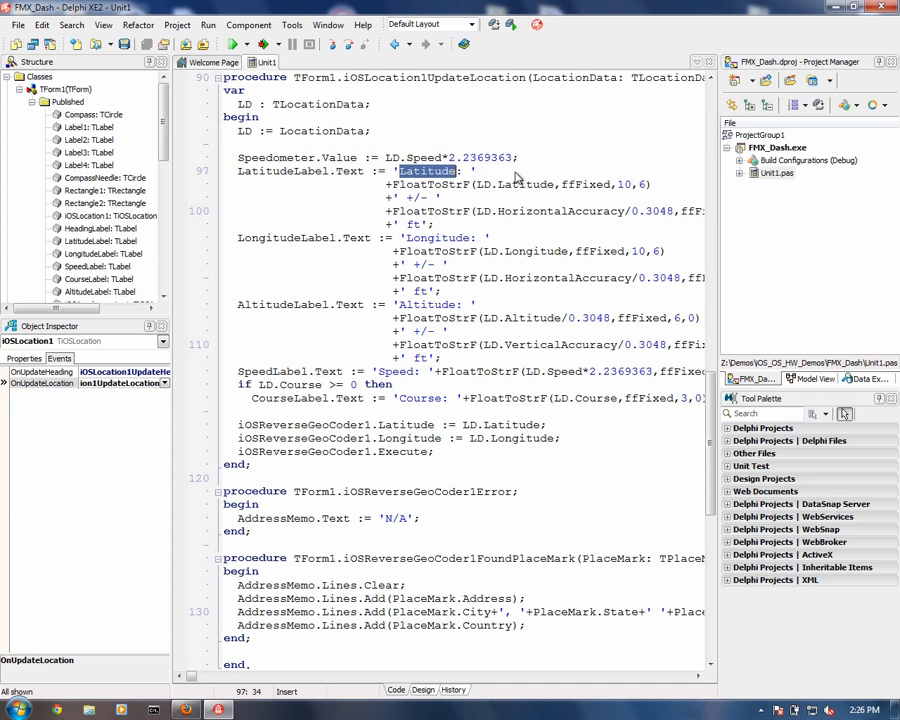
double_click(436, 238)
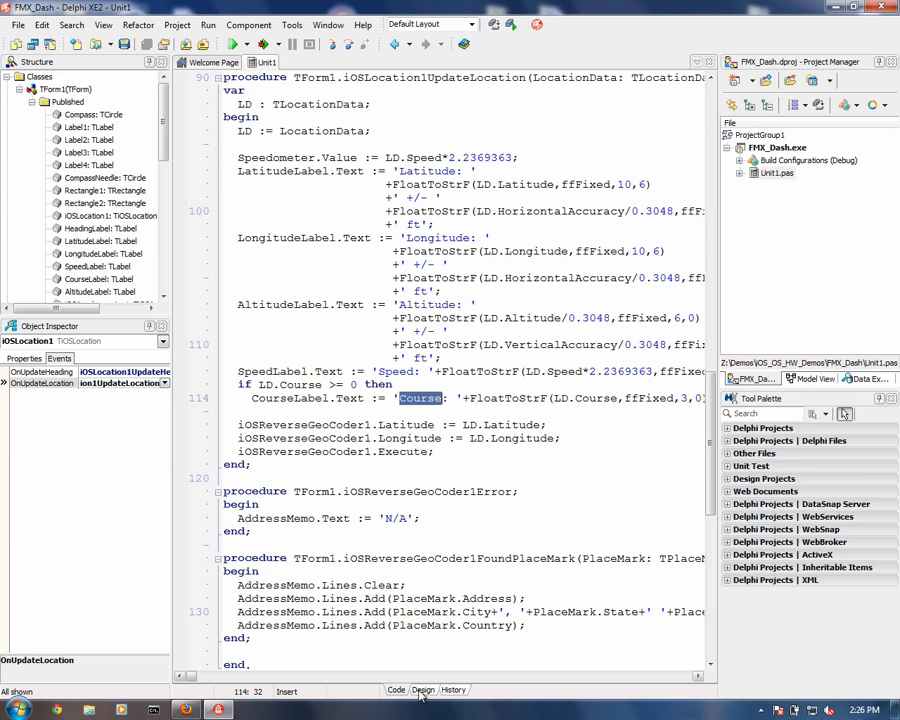
click(422, 690)
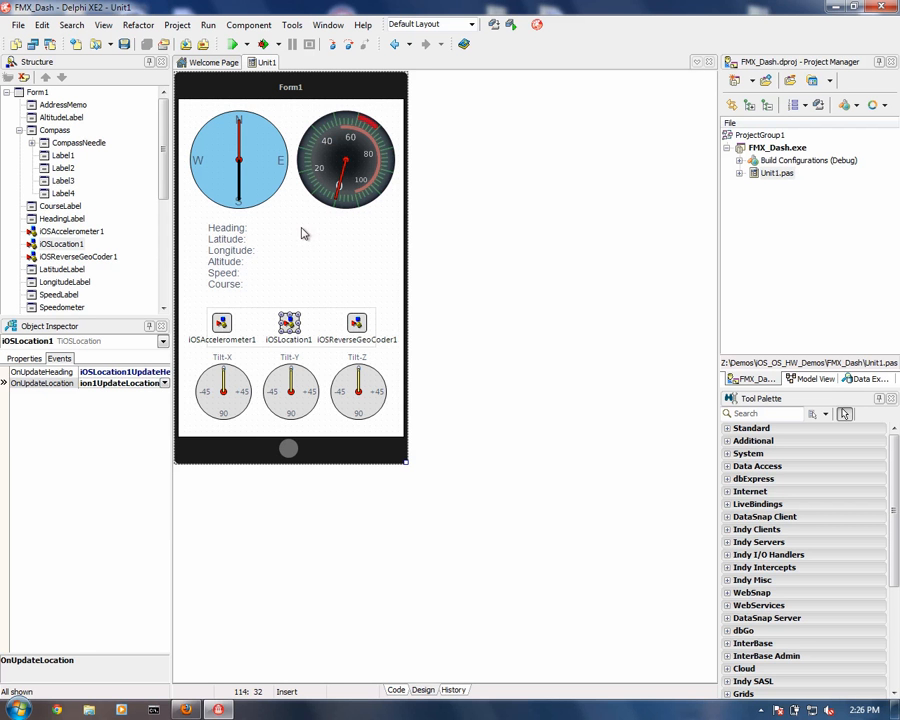
mouse_move(372, 206)
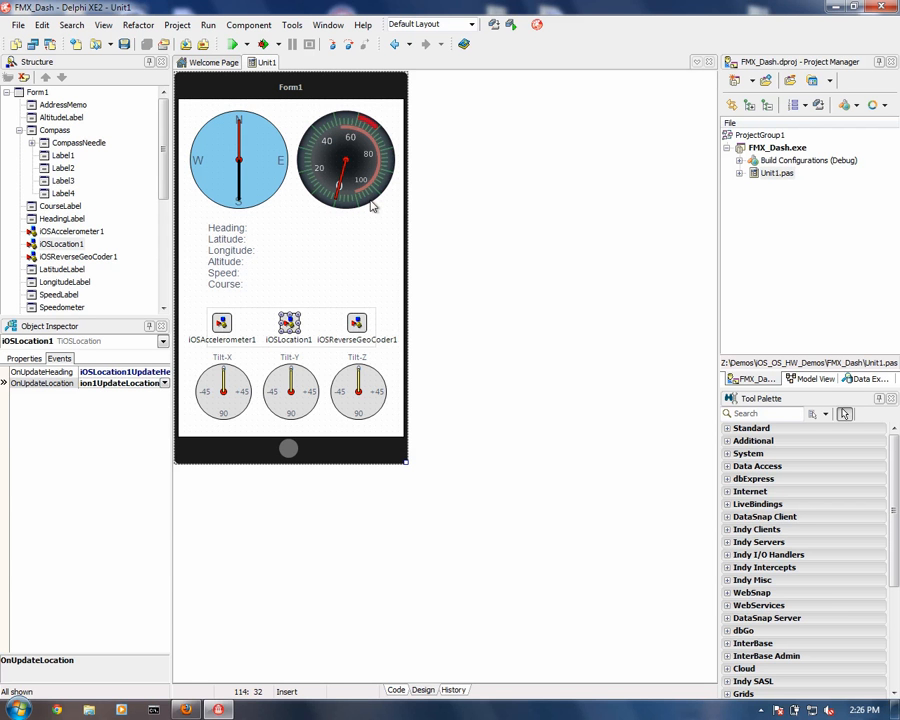
mouse_move(356, 192)
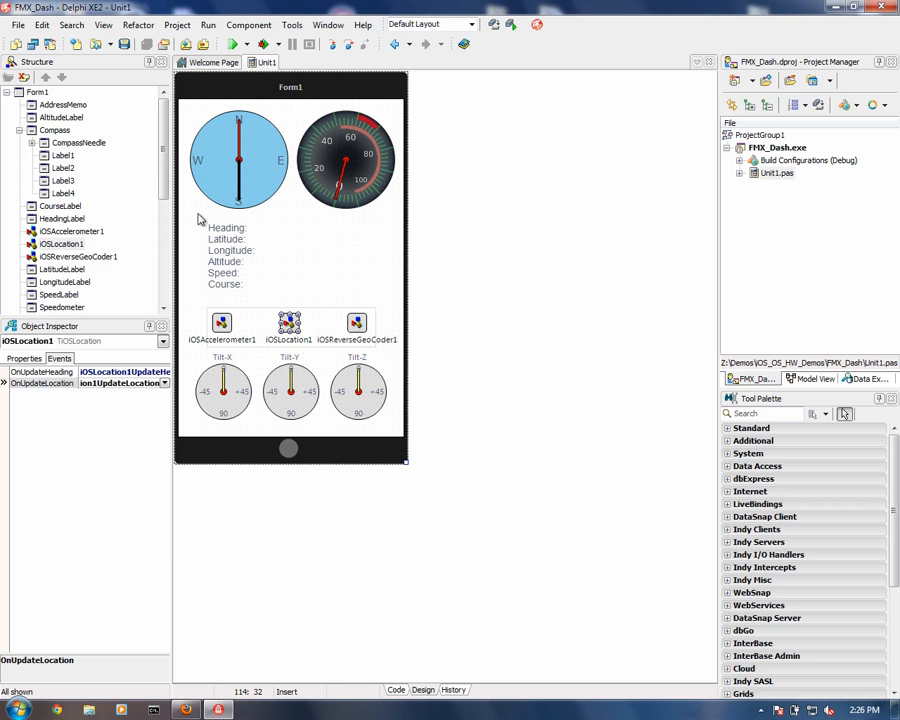
- Show the main form's events, revealing its FormCreate handler
click(248, 252)
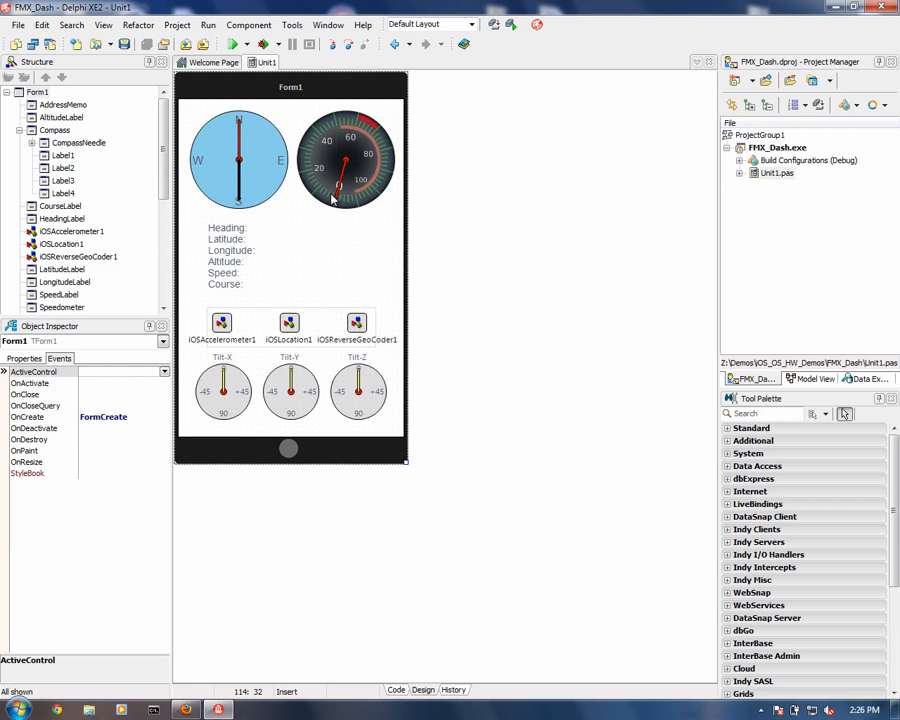
mouse_move(284, 350)
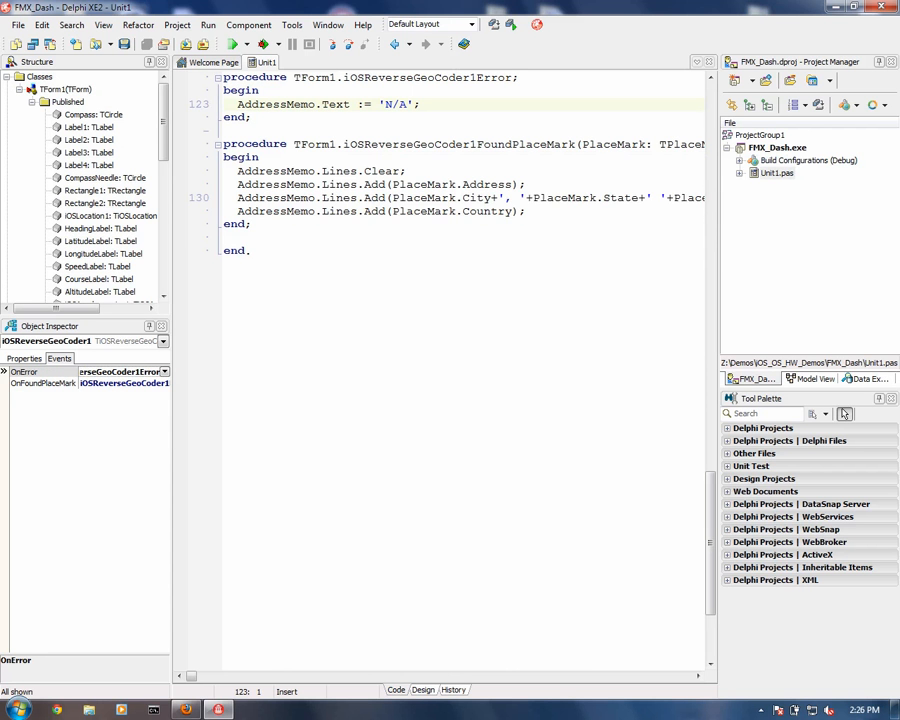
- Leave the reverse geocoder handler code and return to the dashboard form designer
double_click(400, 104)
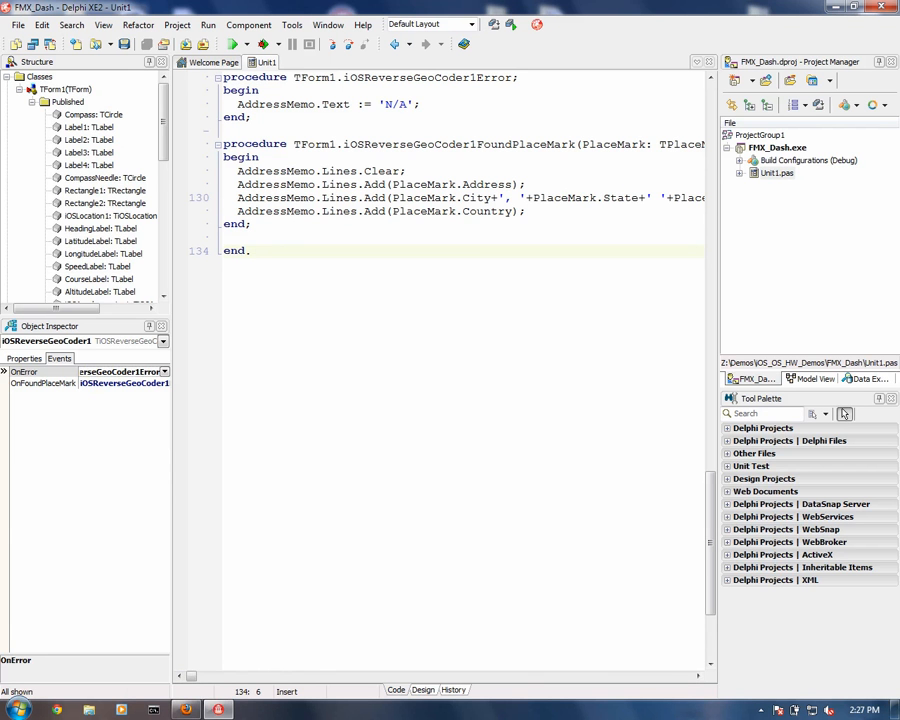
click(422, 690)
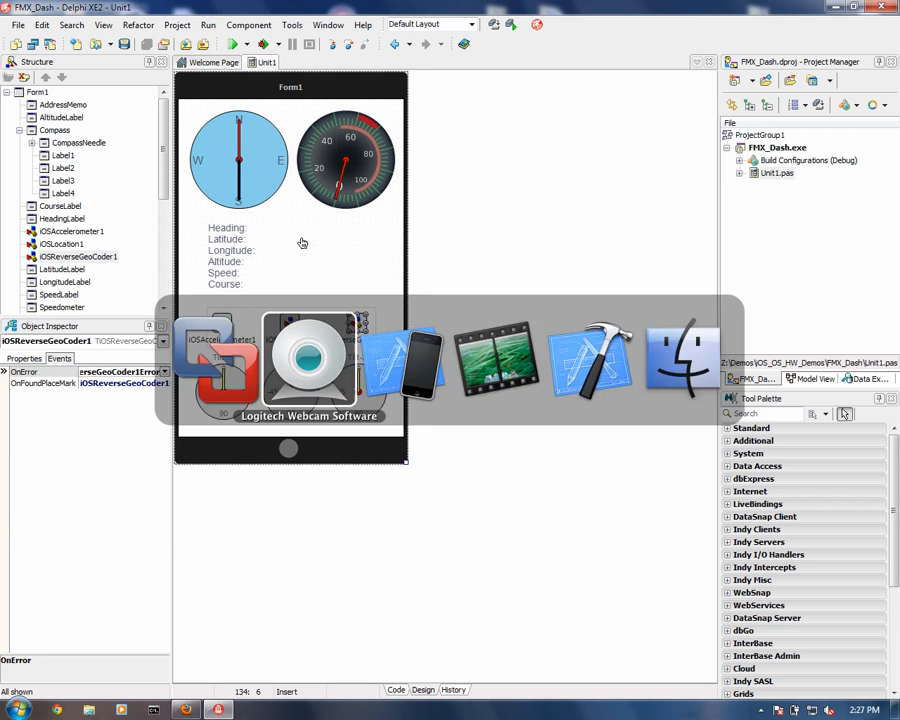
click(308, 360)
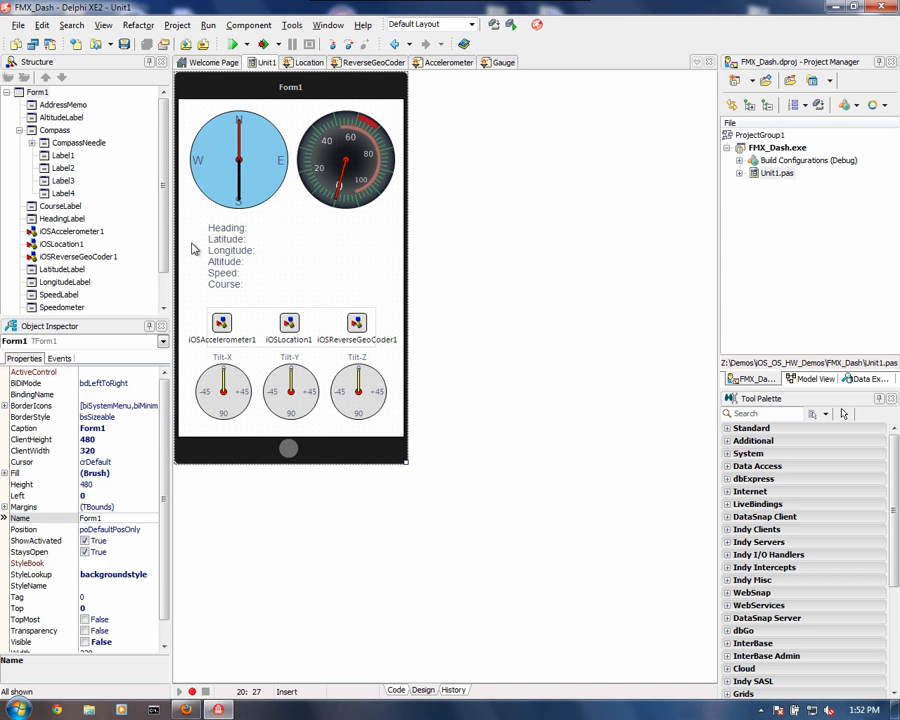
mouse_move(376, 296)
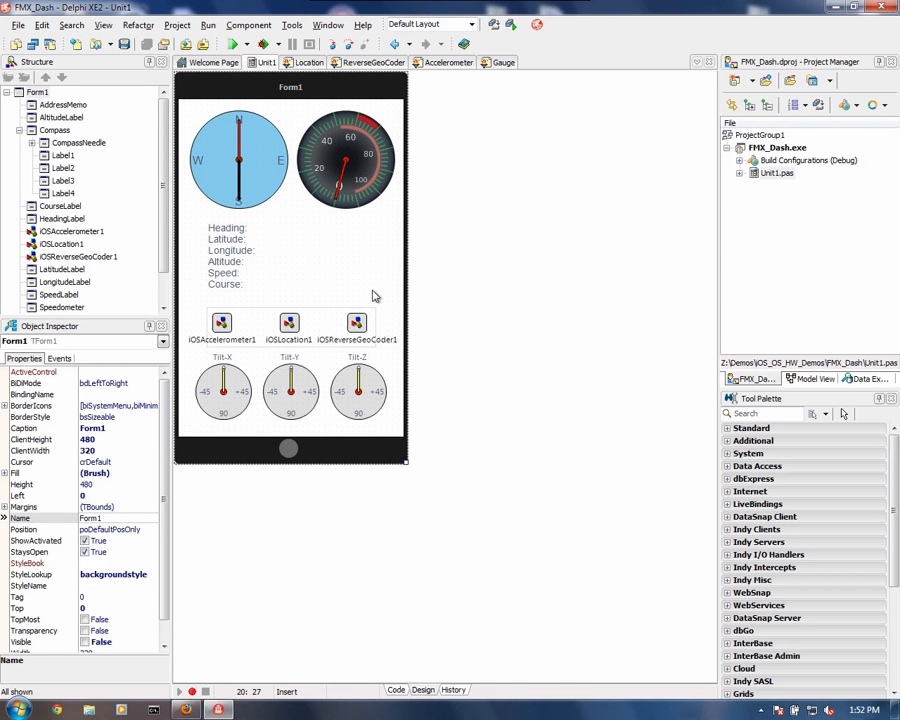
mouse_move(368, 136)
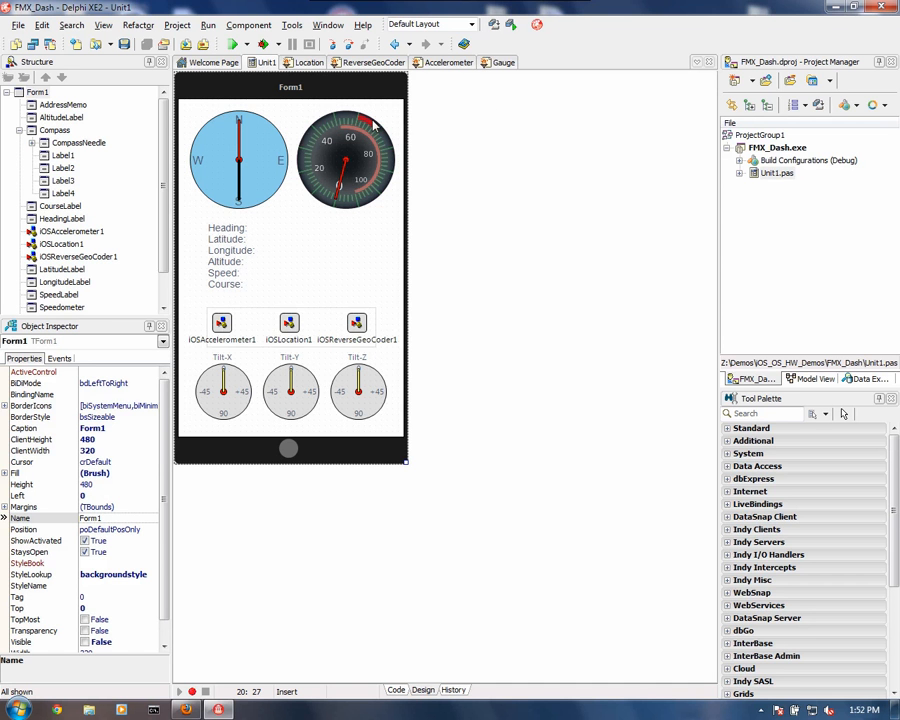
mouse_move(312, 188)
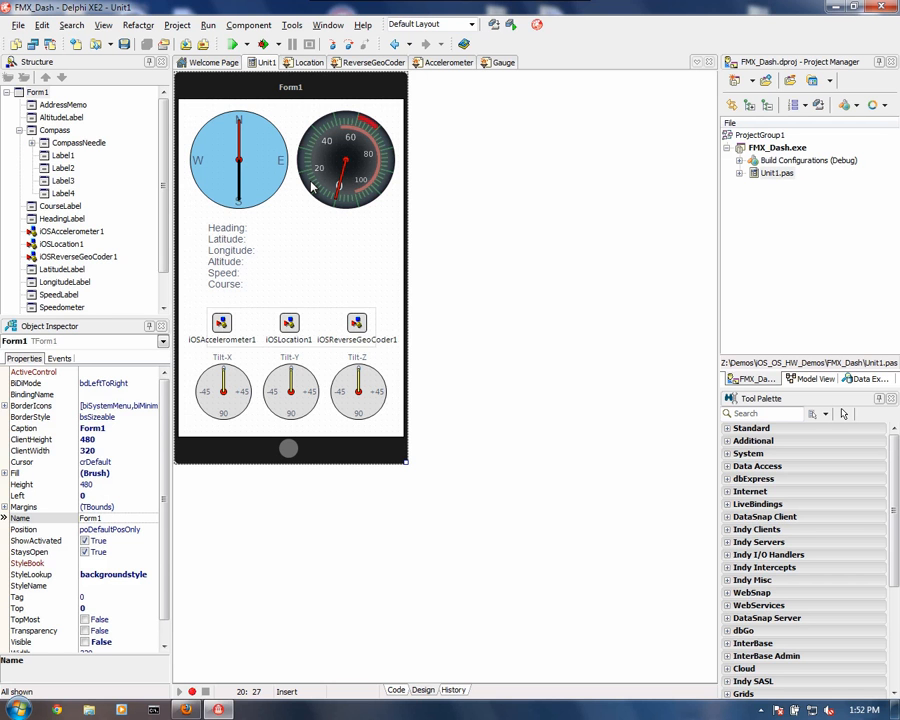